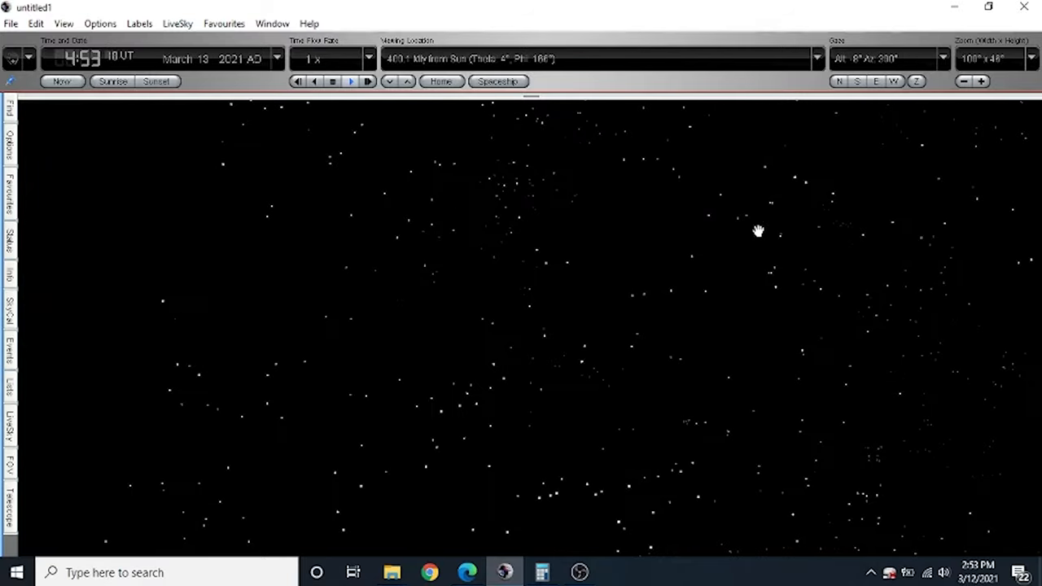
# - Pan the sky from 400 Mly toward a denser field of distant galaxies
pyautogui.moveTo(757, 231); pyautogui.dragTo(462, 240)
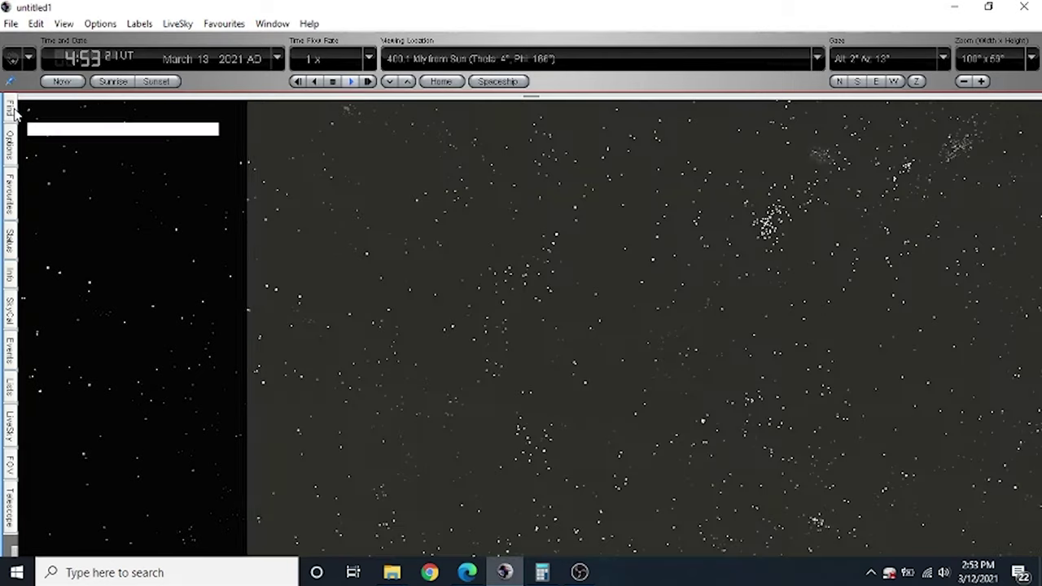
# - Label Earth from the Find list and centre the view on it
pyautogui.click(9, 105)
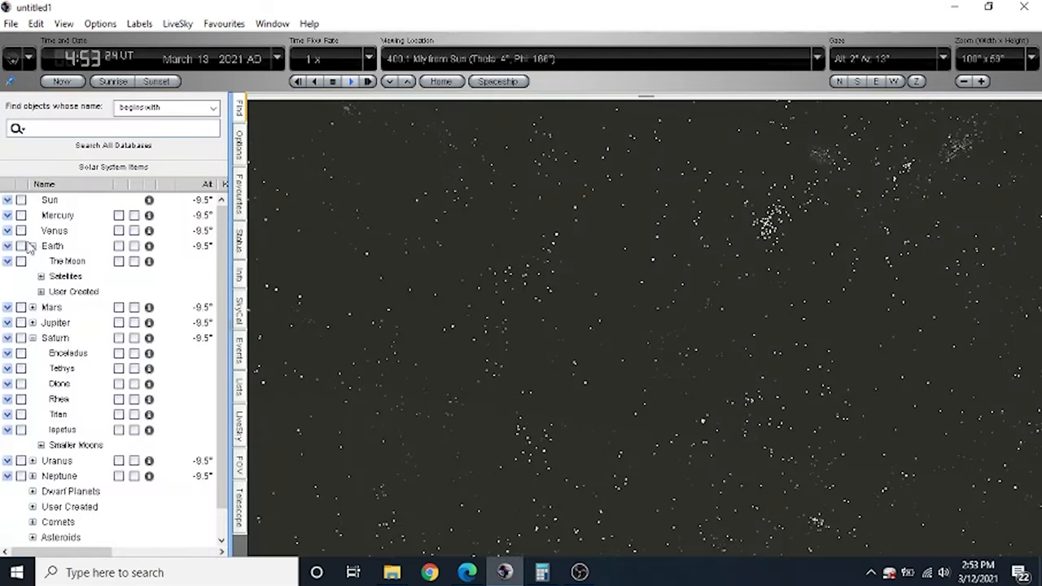
pyautogui.click(20, 246)
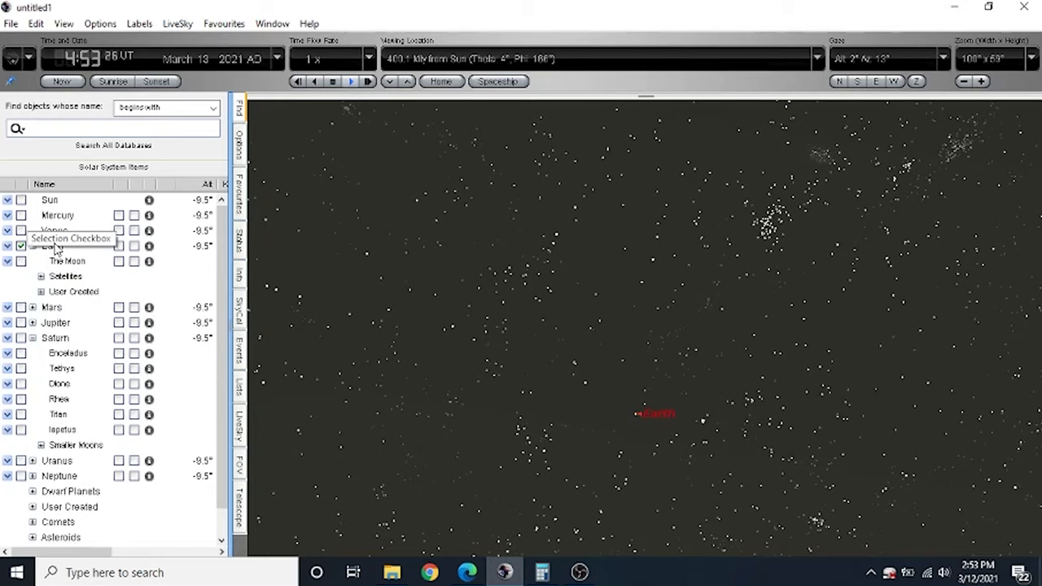
pyautogui.rightClick(48, 246)
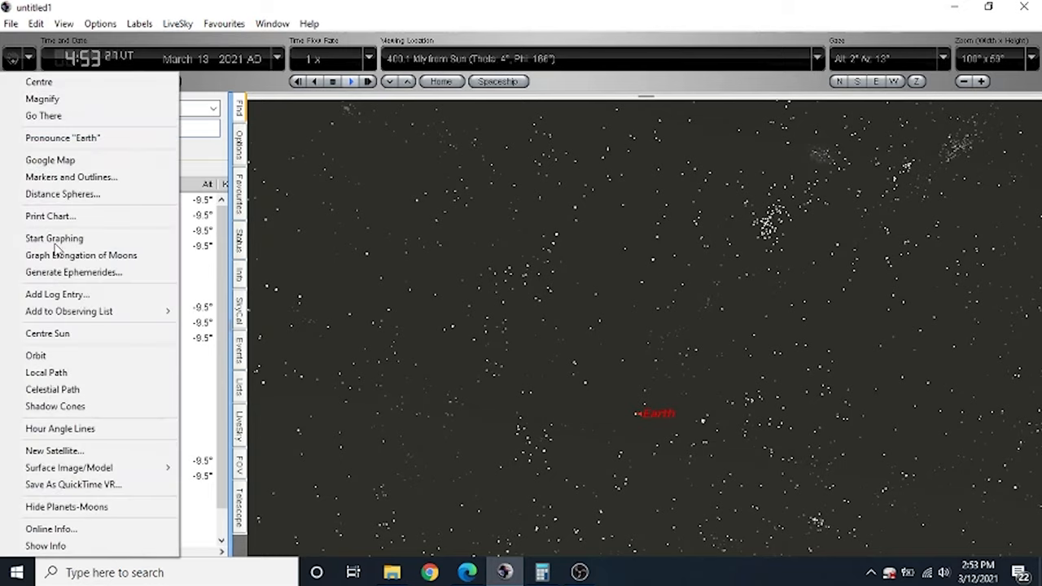
pyautogui.click(38, 81)
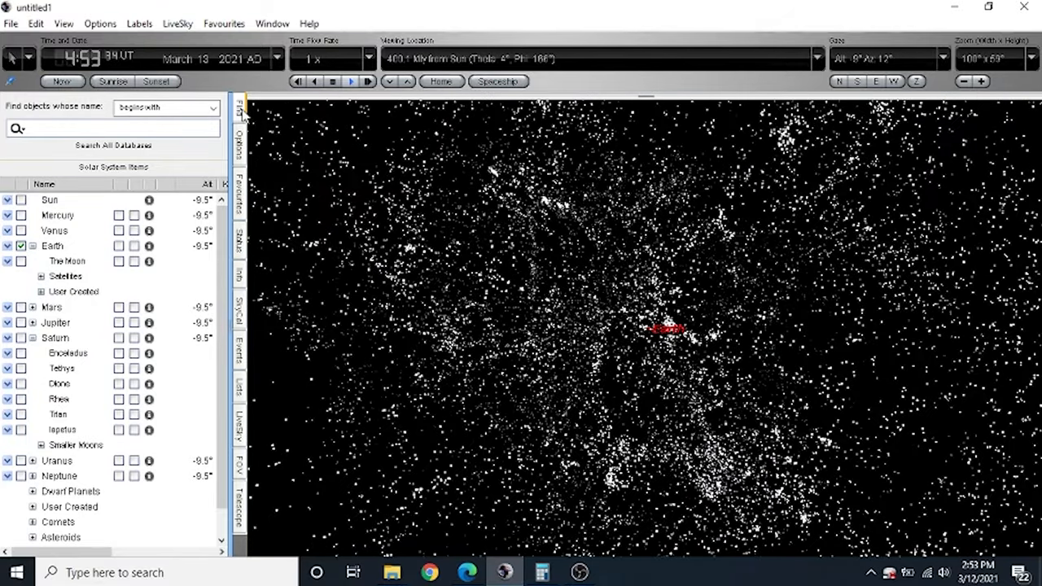
# - Collapse the Find panel and display the info for the galaxy beside Earth
pyautogui.click(239, 104)
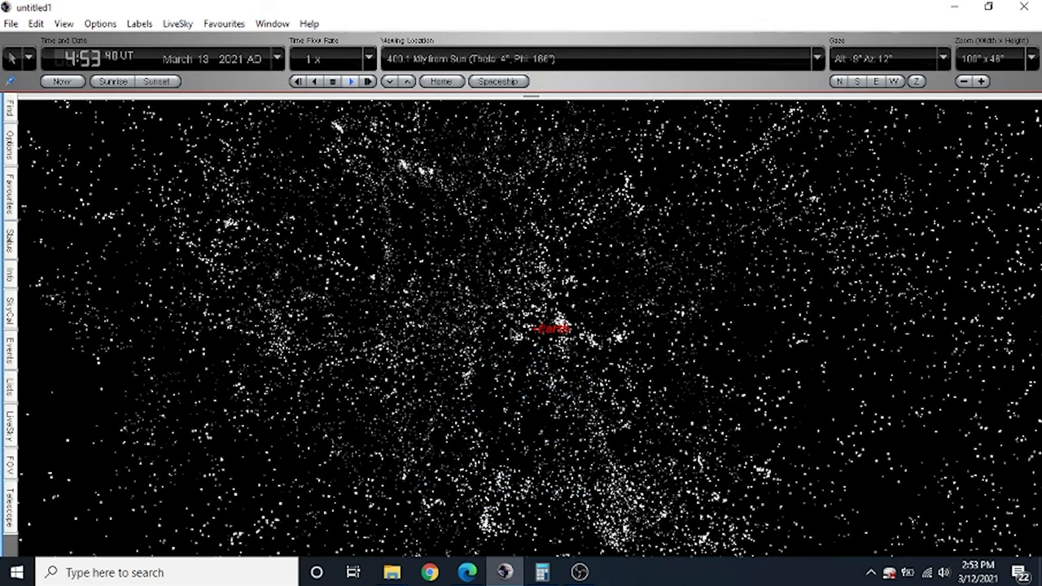
pyautogui.click(548, 333)
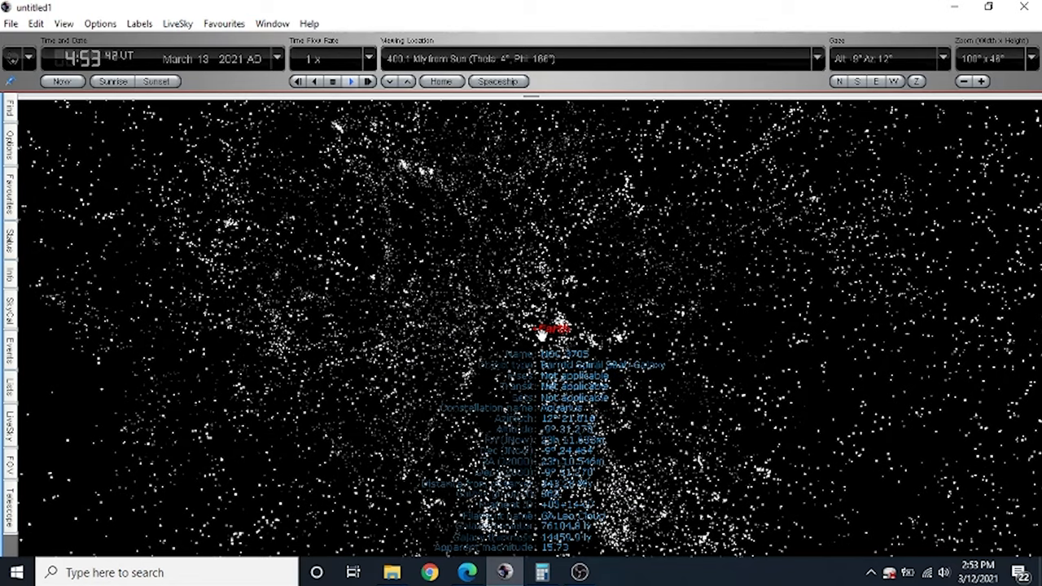